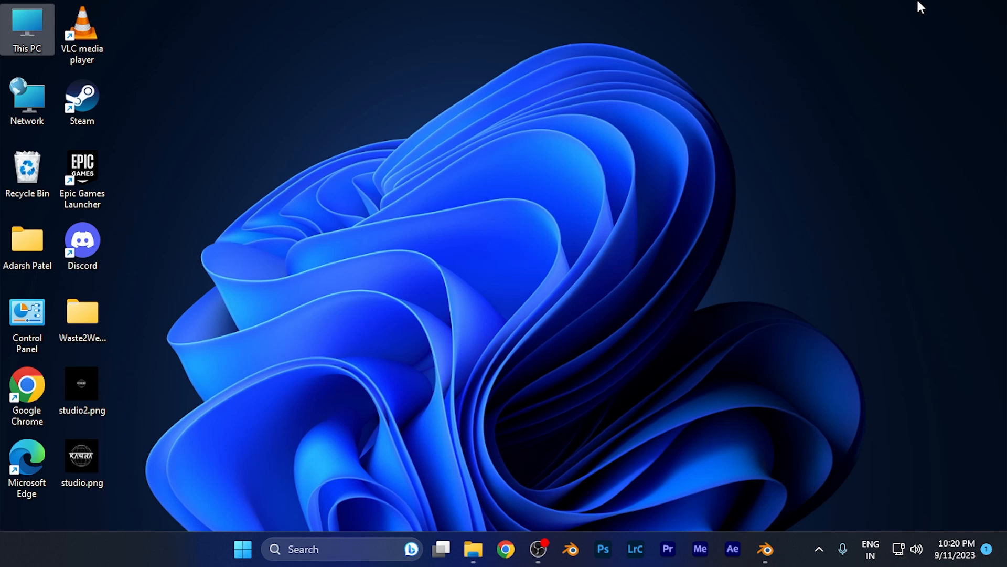
pyautogui.moveTo(841, 372)
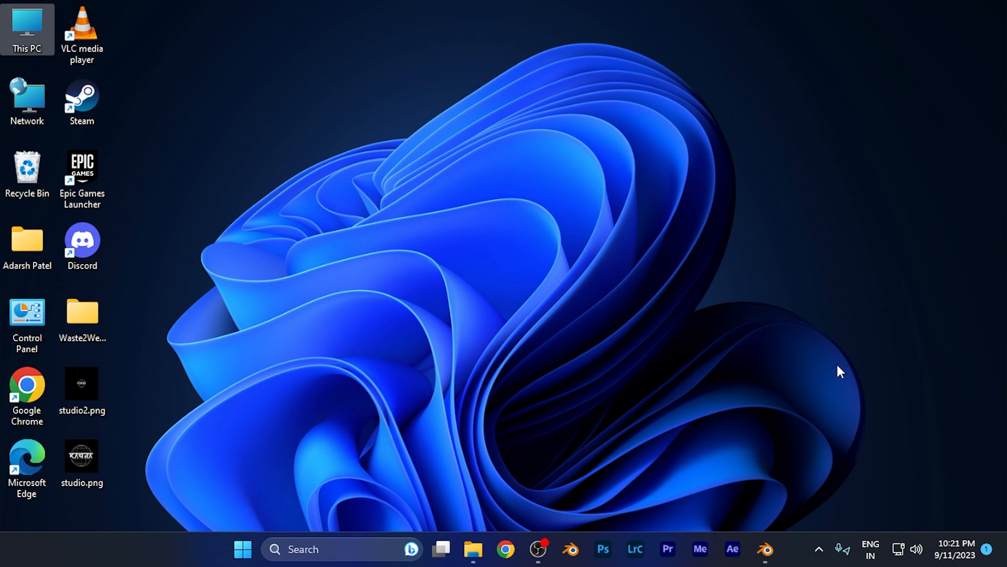
# Add a single-bone armature to the empty scene via the viewport Add menu.
pyautogui.click(765, 549)
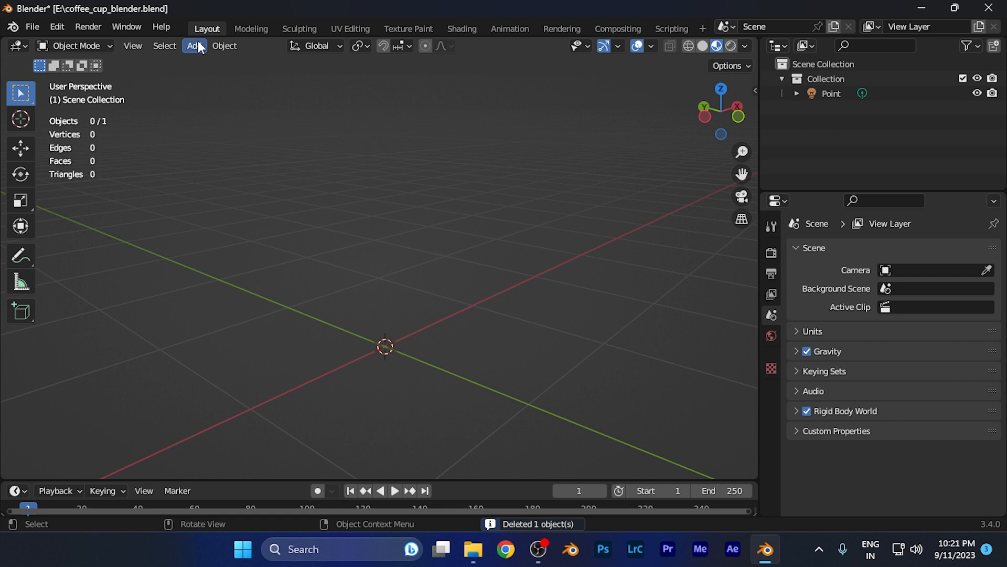
pyautogui.click(193, 45)
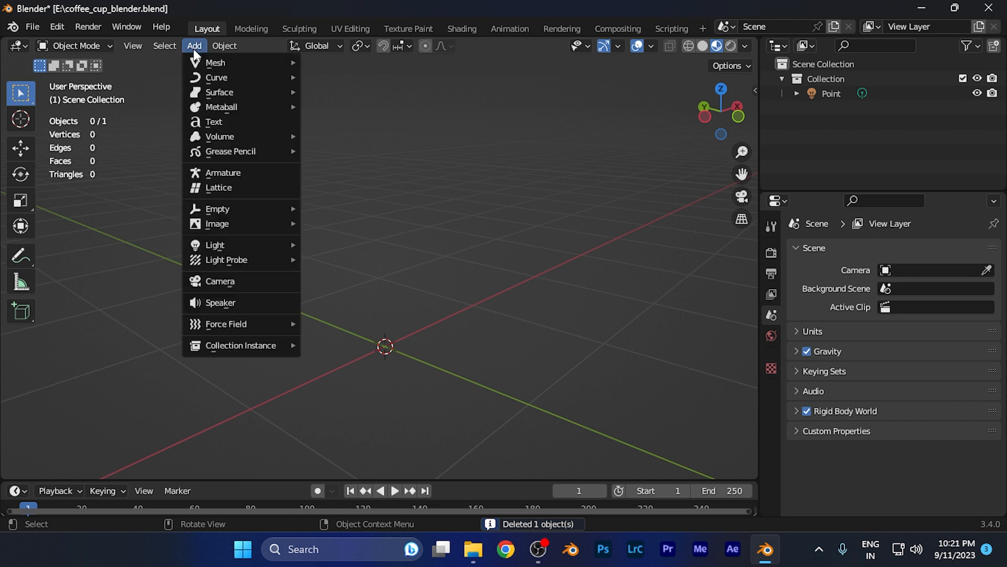
pyautogui.moveTo(242, 172)
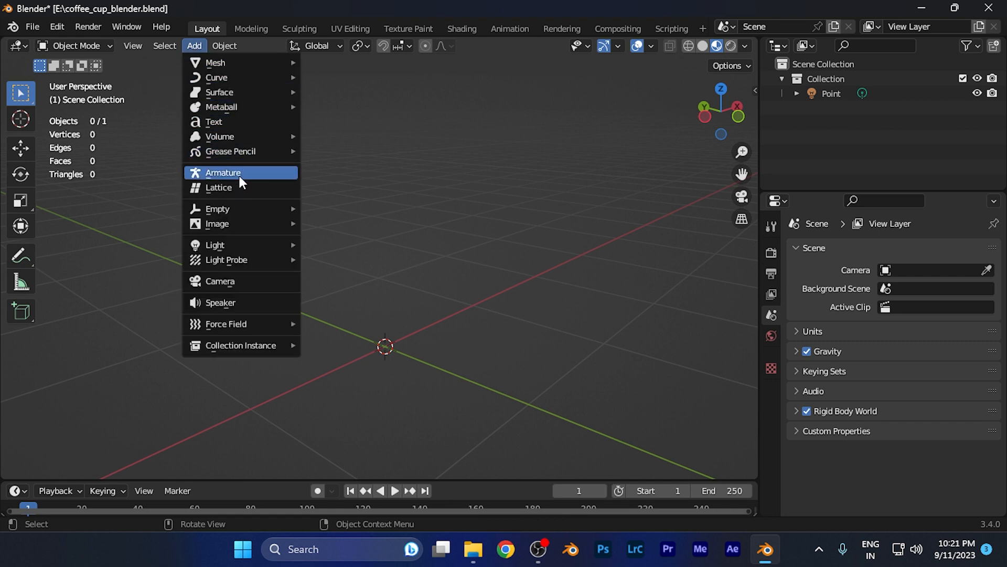
pyautogui.click(223, 172)
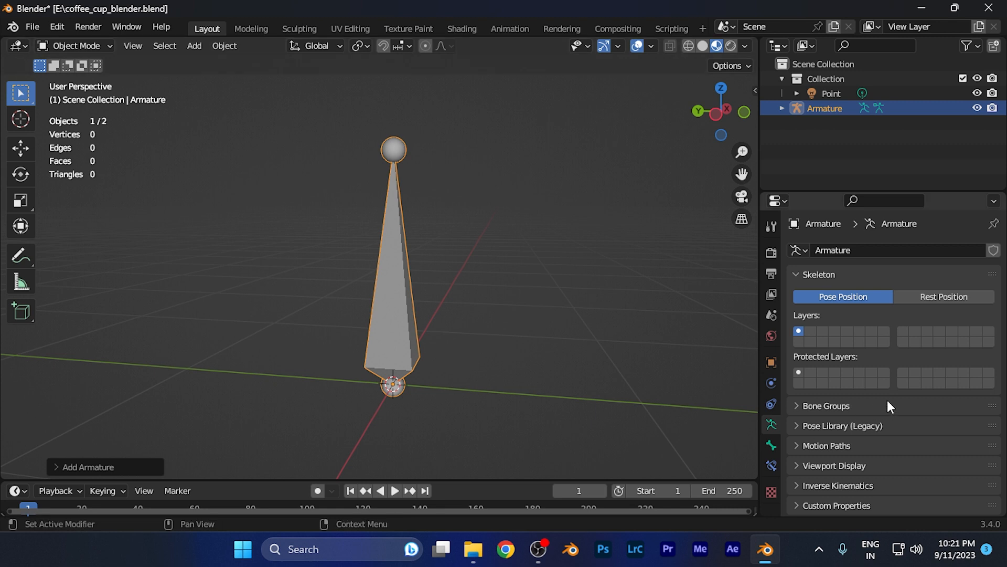
pyautogui.moveTo(869, 399)
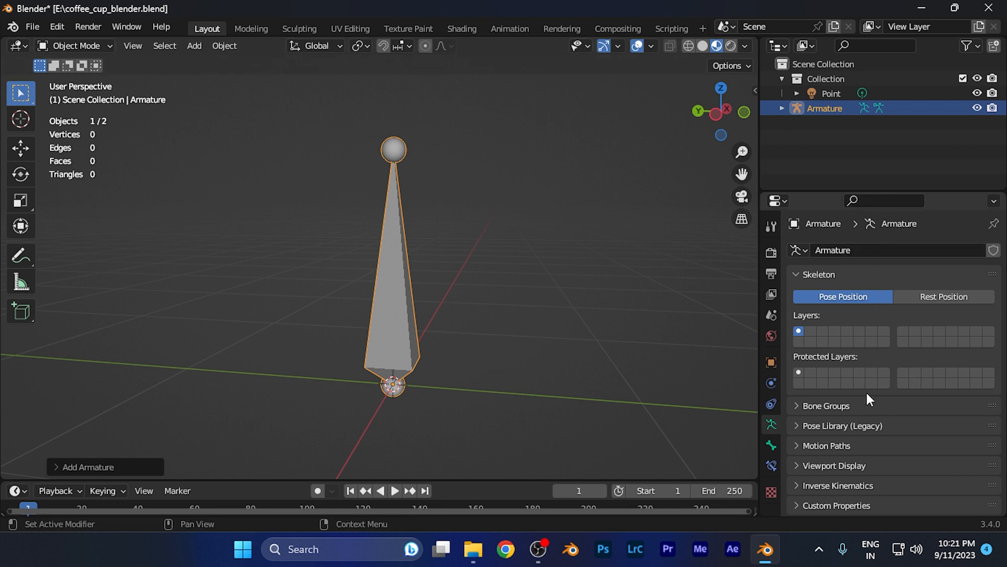
pyautogui.moveTo(623, 336)
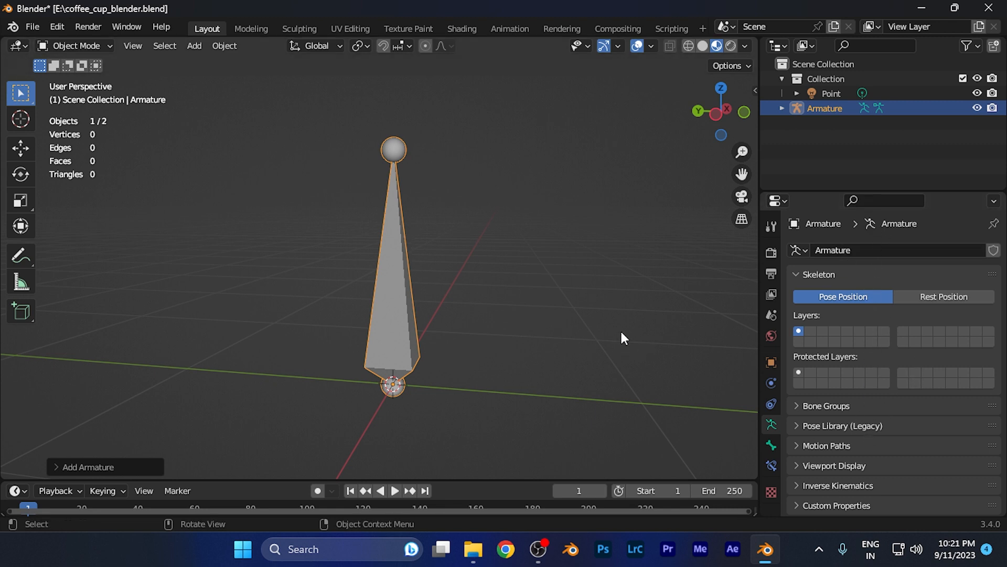